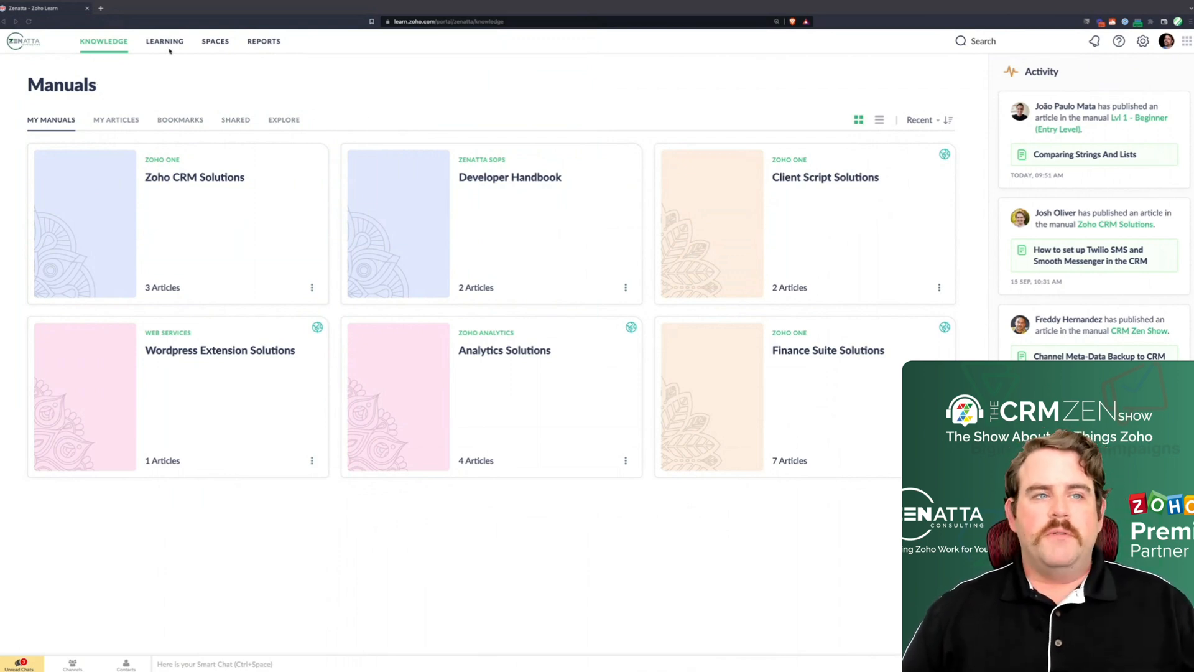
- Switch between the Learning courses and Knowledge manuals, ending on the authored courses list (Deluge, Data Types, Workshop Course)
{"action": "left_click", "coordinate": [164, 41]}
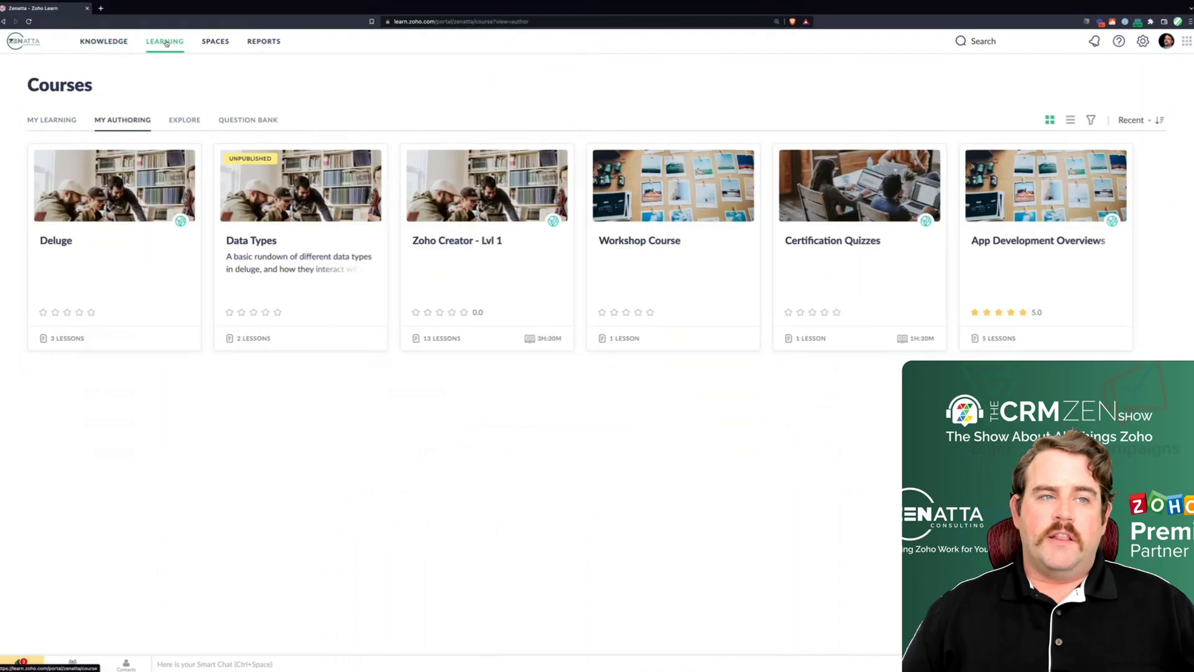
{"action": "left_click", "coordinate": [104, 41]}
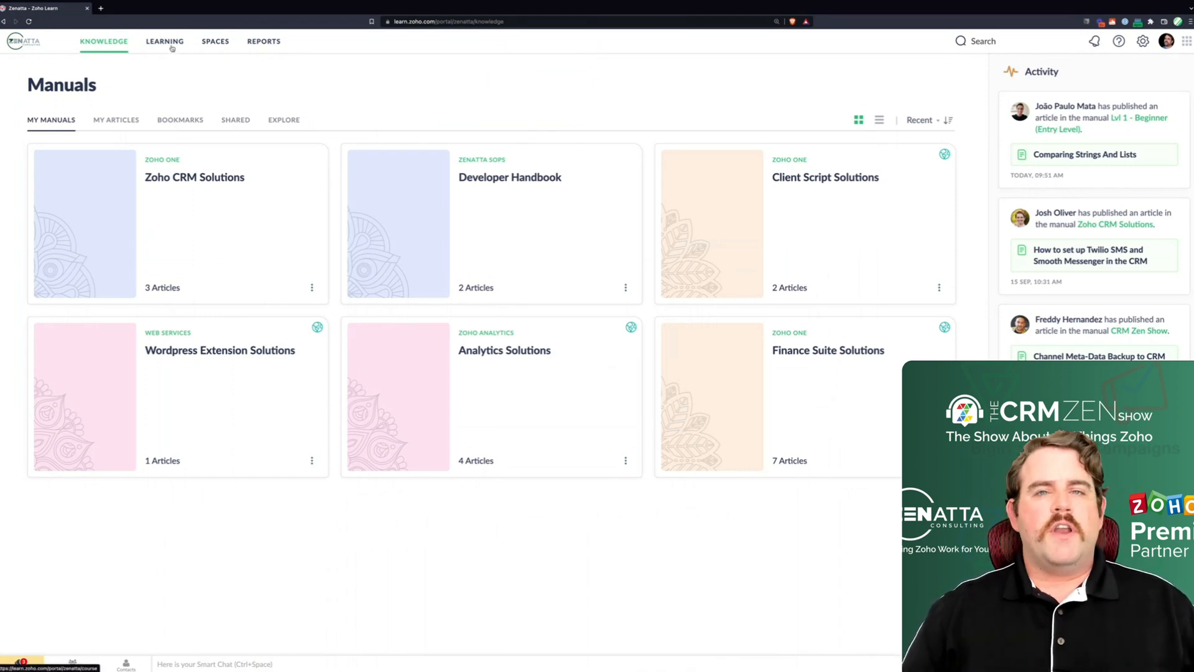
{"action": "left_click", "coordinate": [164, 41]}
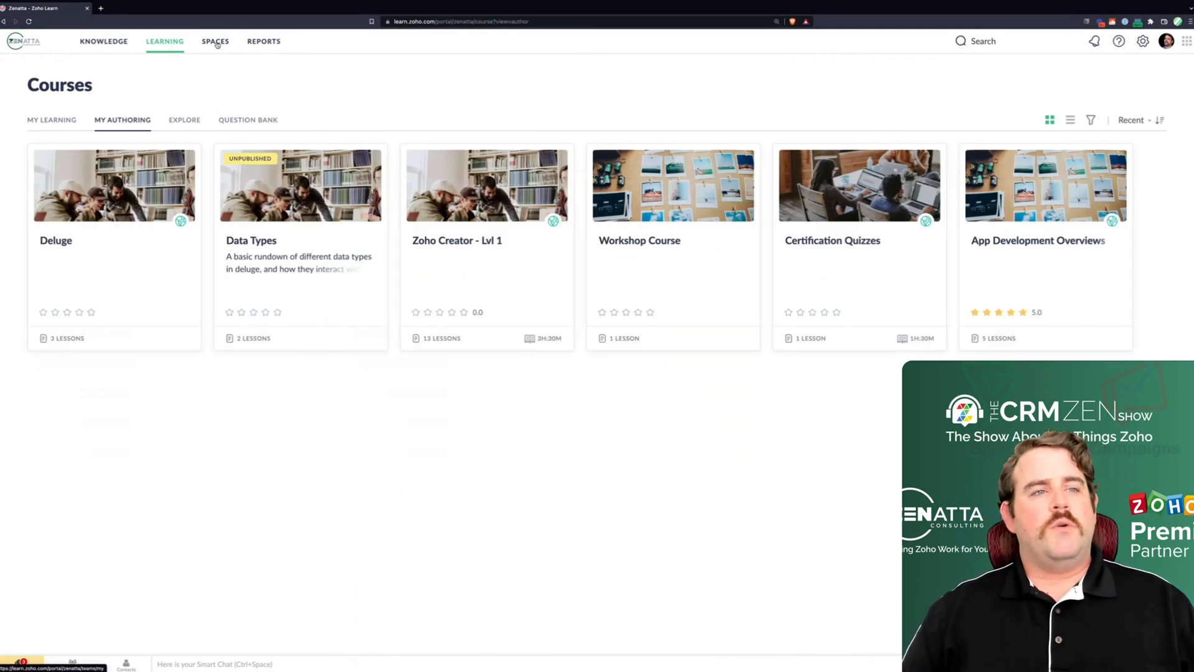
- Show the hub's Spaces page listing six spaces from Zoho Support Tickets to Zenatta SOPs
{"action": "left_click", "coordinate": [214, 41]}
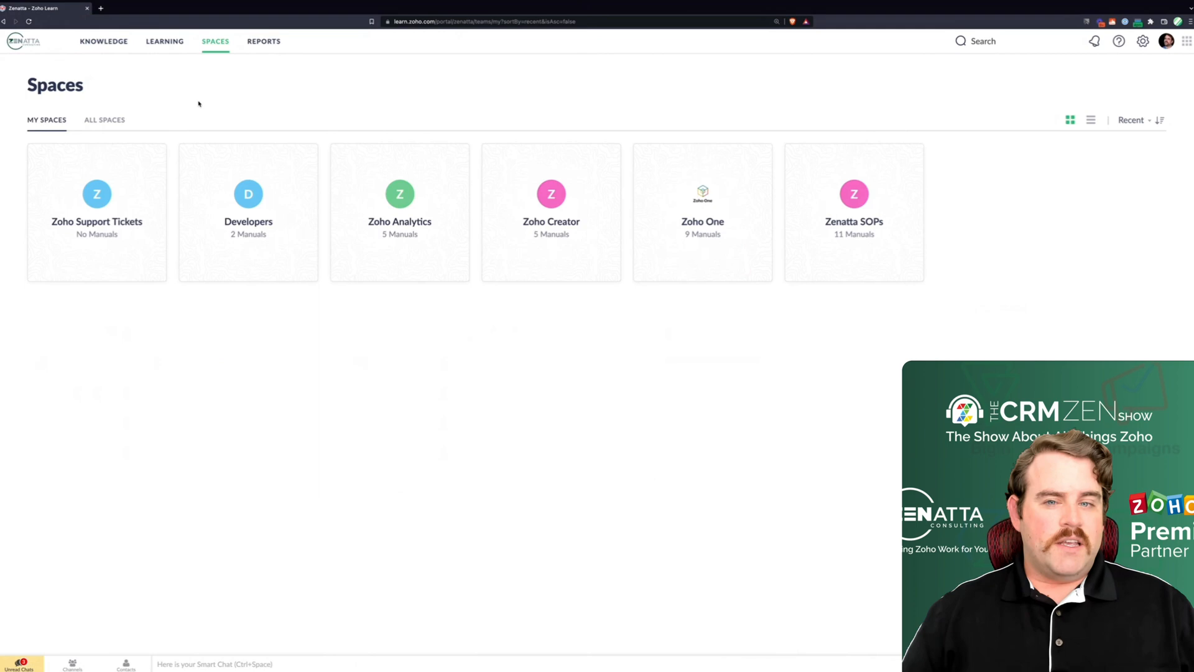
{"action": "mouse_move", "coordinate": [215, 135]}
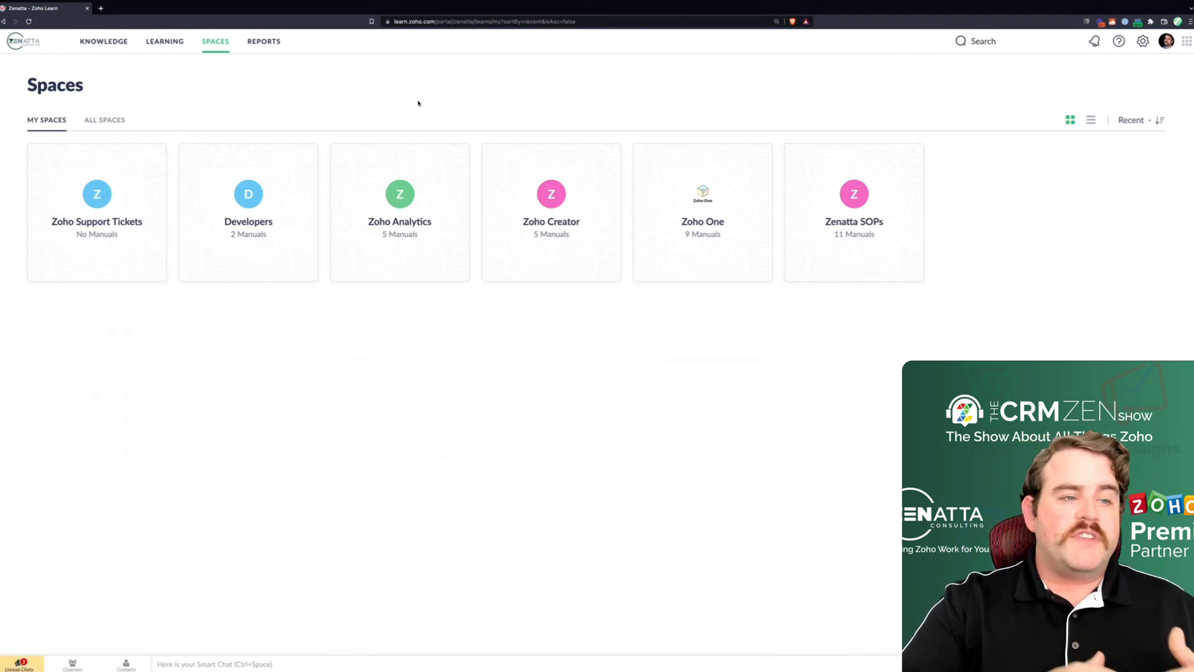
{"action": "mouse_move", "coordinate": [234, 109]}
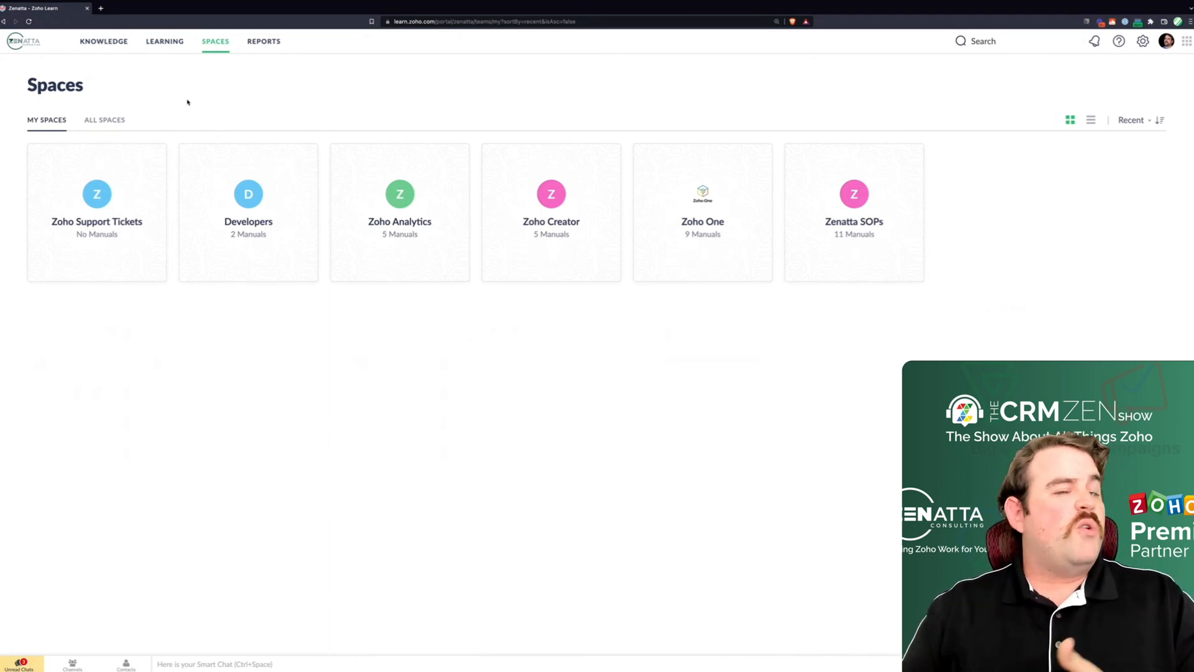
{"action": "mouse_move", "coordinate": [315, 114]}
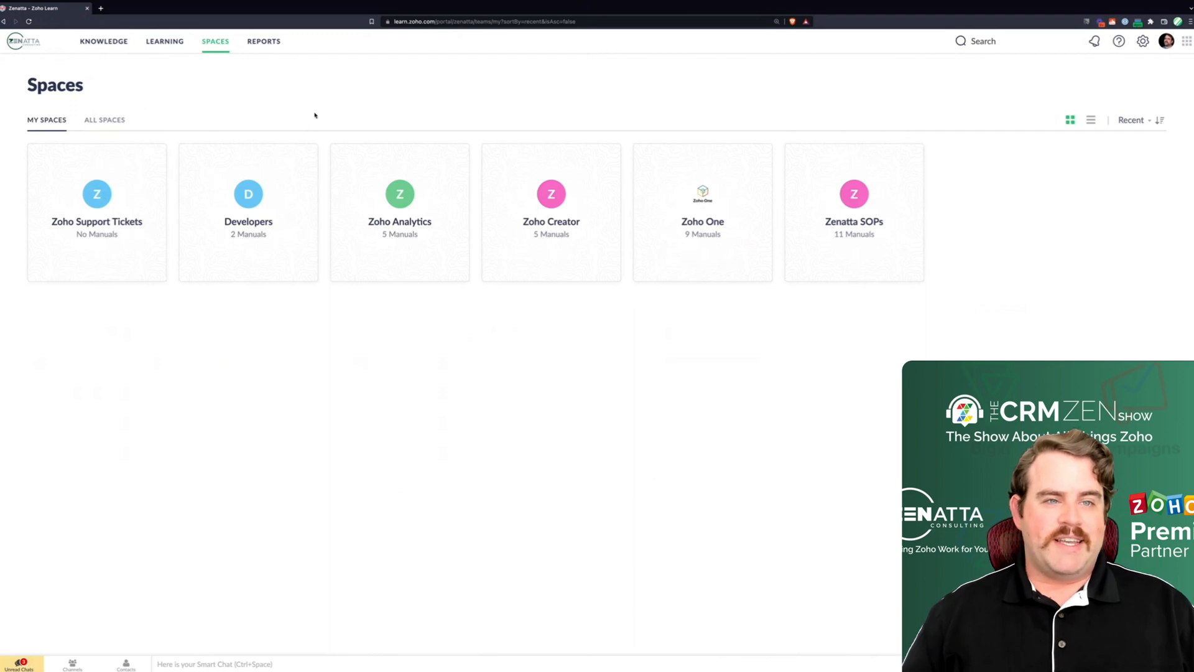
- Go to the hub's General Settings and list the landing page choices Knowledge, Learning and Spaces
{"action": "left_click", "coordinate": [1143, 41]}
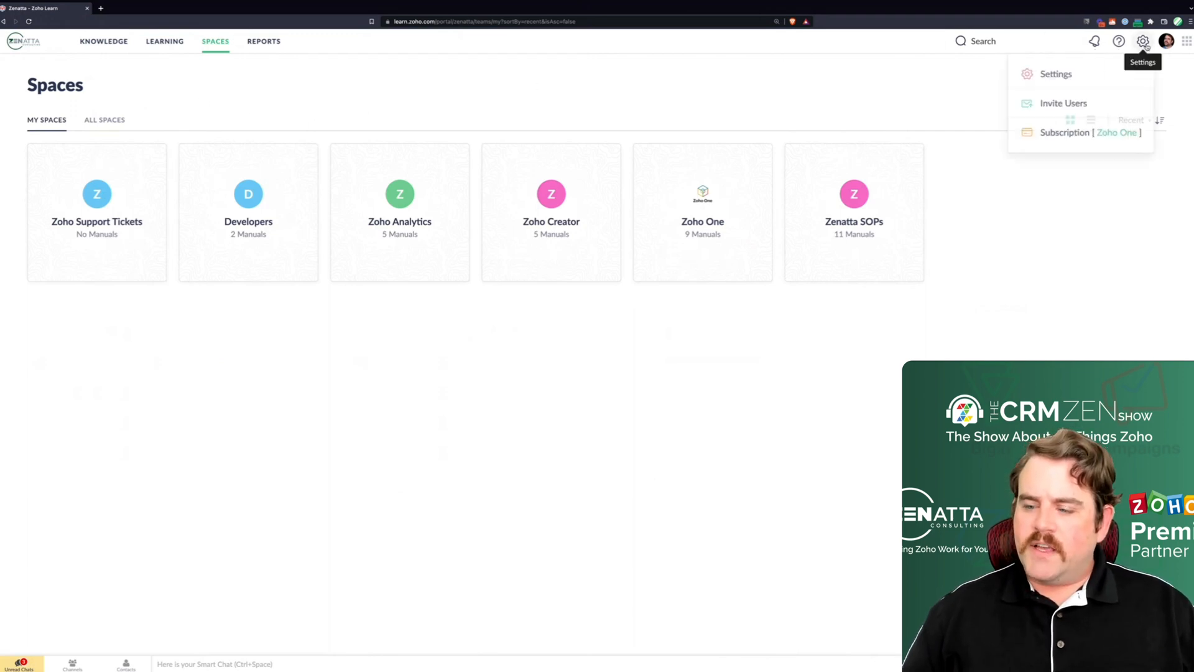
{"action": "left_click", "coordinate": [1055, 74]}
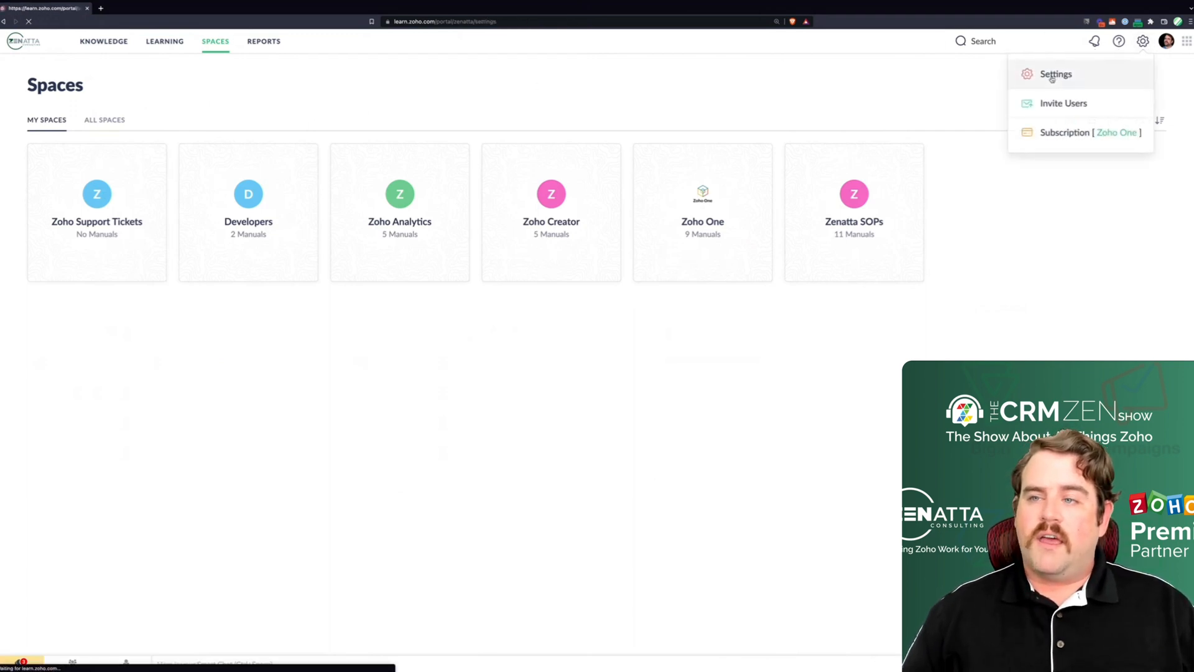
{"action": "left_click", "coordinate": [1054, 73]}
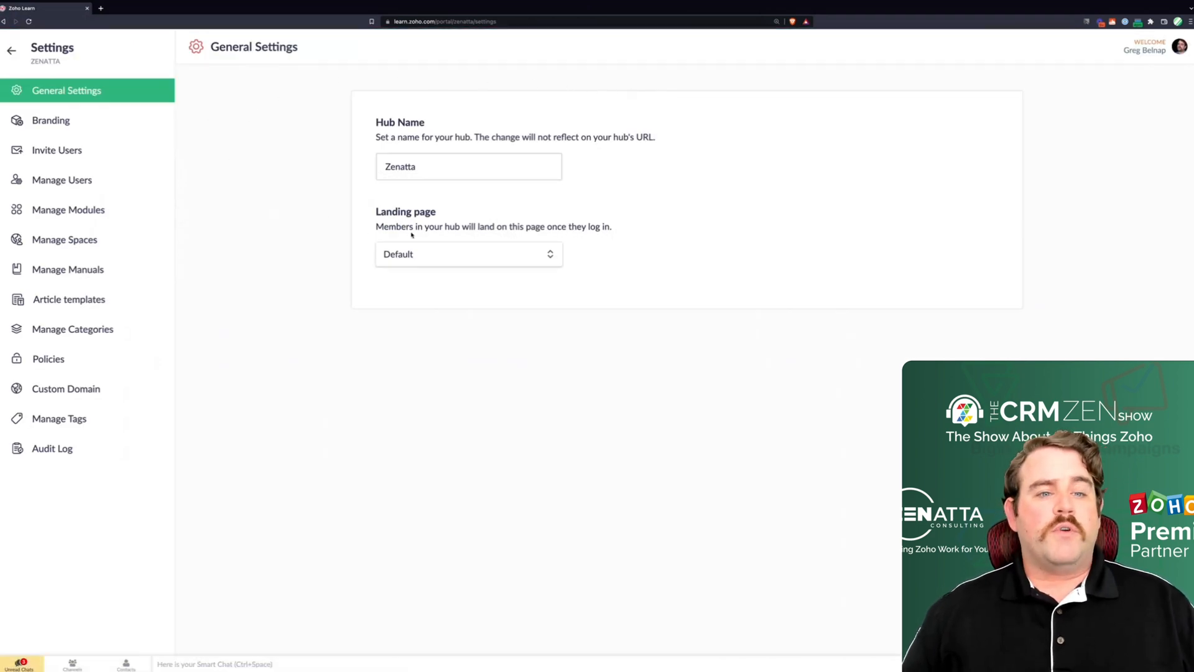
{"action": "left_click", "coordinate": [468, 254]}
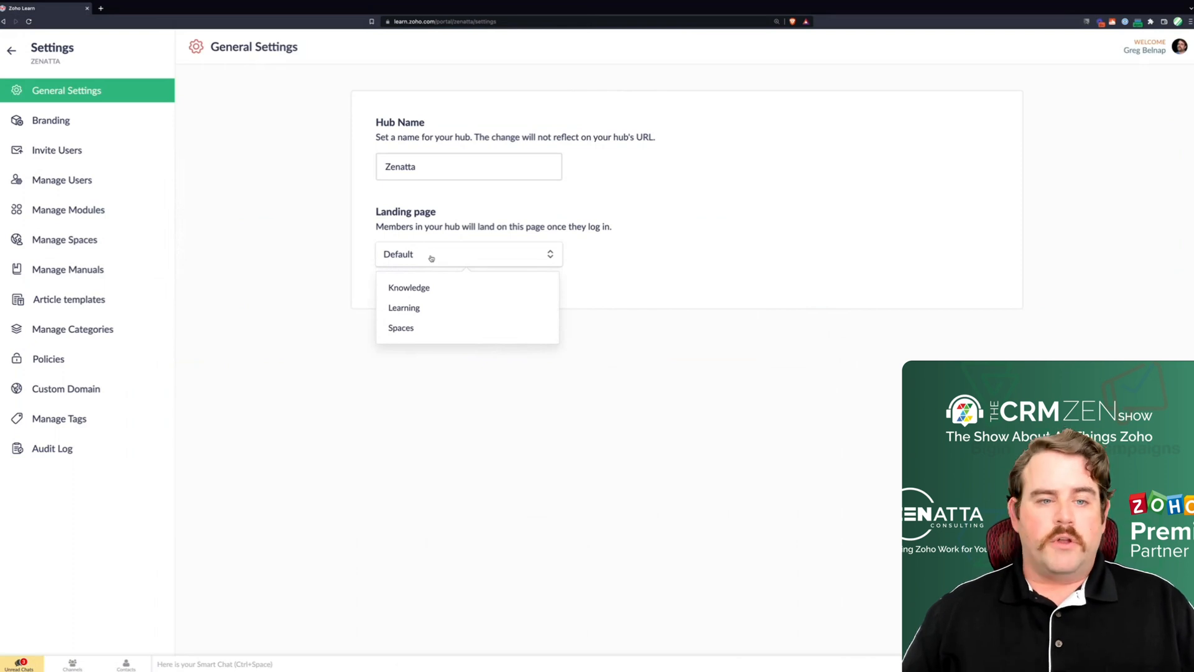
{"action": "mouse_move", "coordinate": [429, 288]}
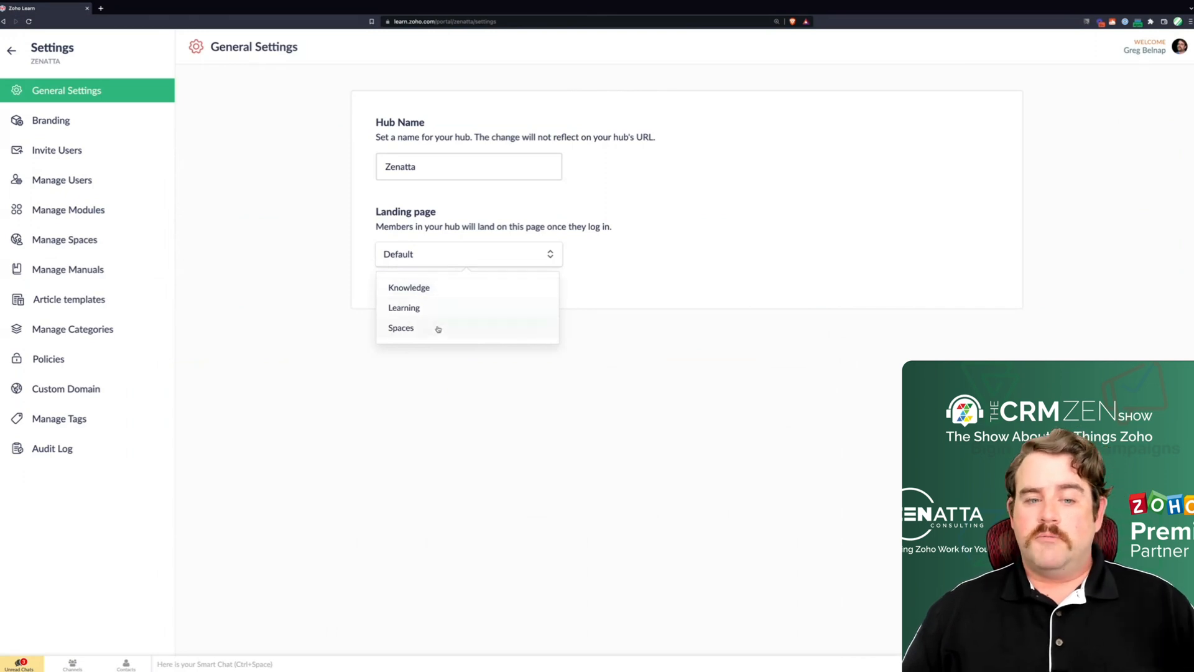
{"action": "mouse_move", "coordinate": [438, 312]}
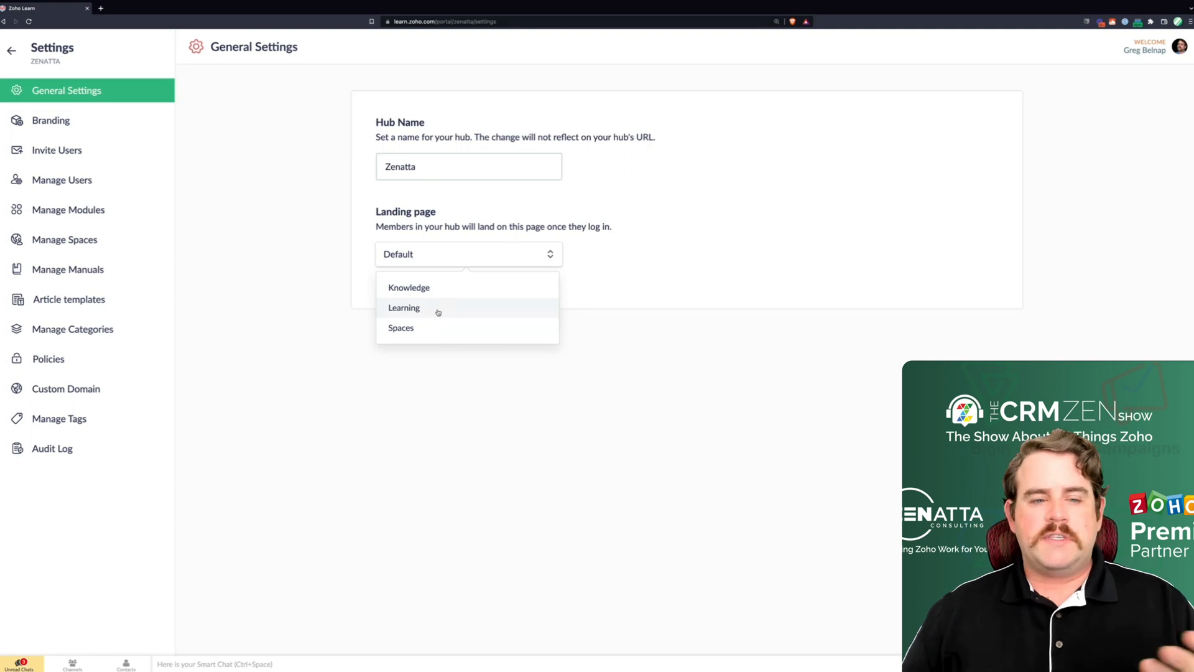
{"action": "mouse_move", "coordinate": [266, 200]}
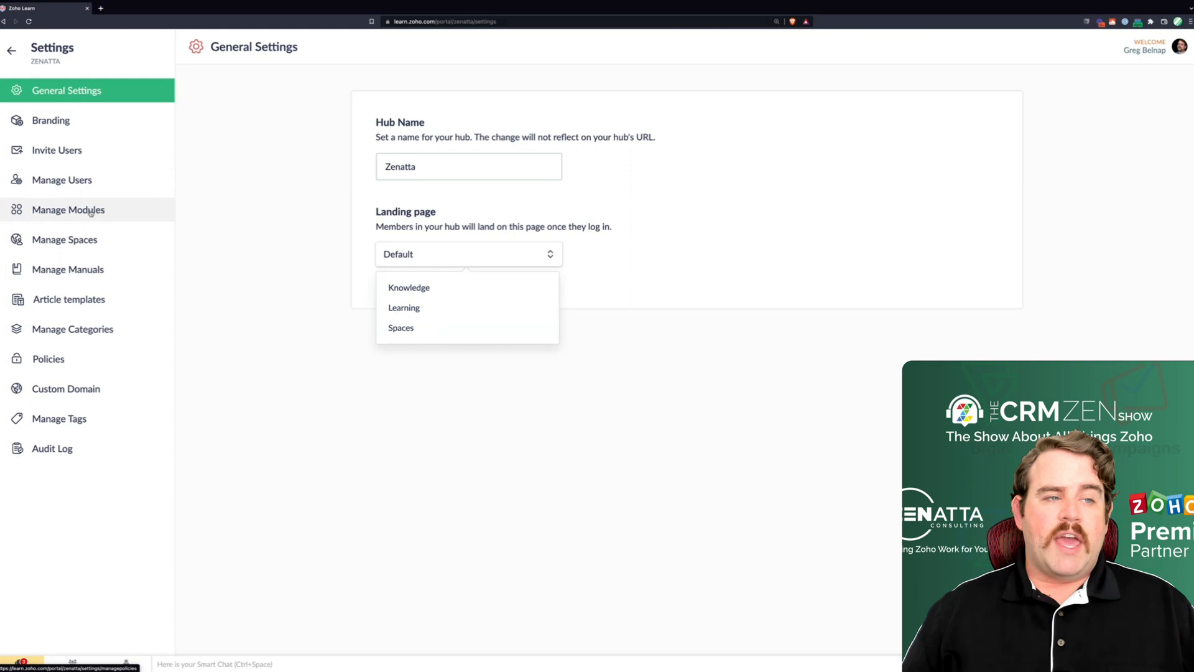
- Show the Manage Modules settings with Knowledge and Learning both enabled
{"action": "left_click", "coordinate": [67, 209]}
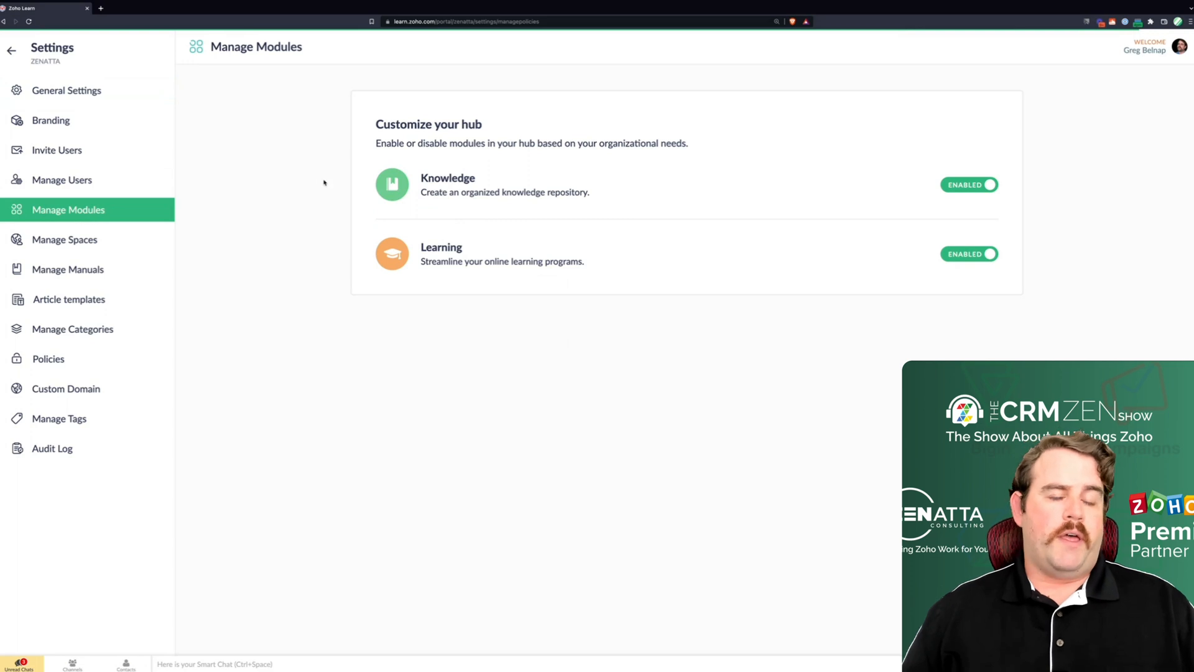
{"action": "mouse_move", "coordinate": [289, 177]}
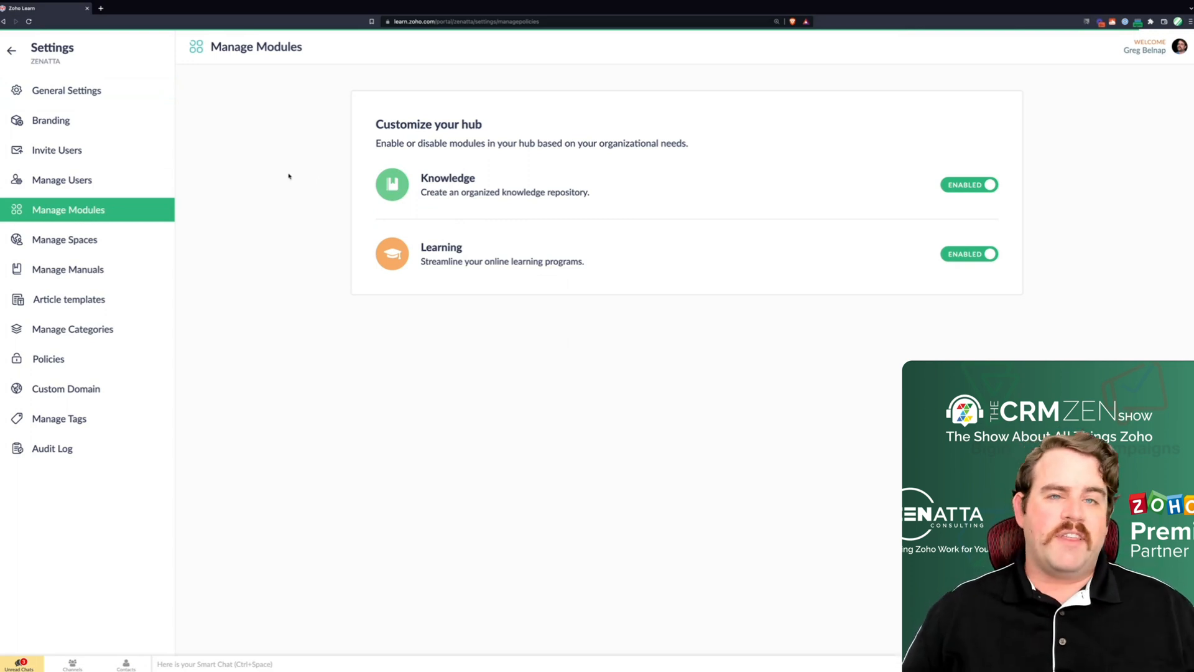
- Review the Branding logo and favicon options, then show the Custom Domain settings
{"action": "left_click", "coordinate": [51, 120]}
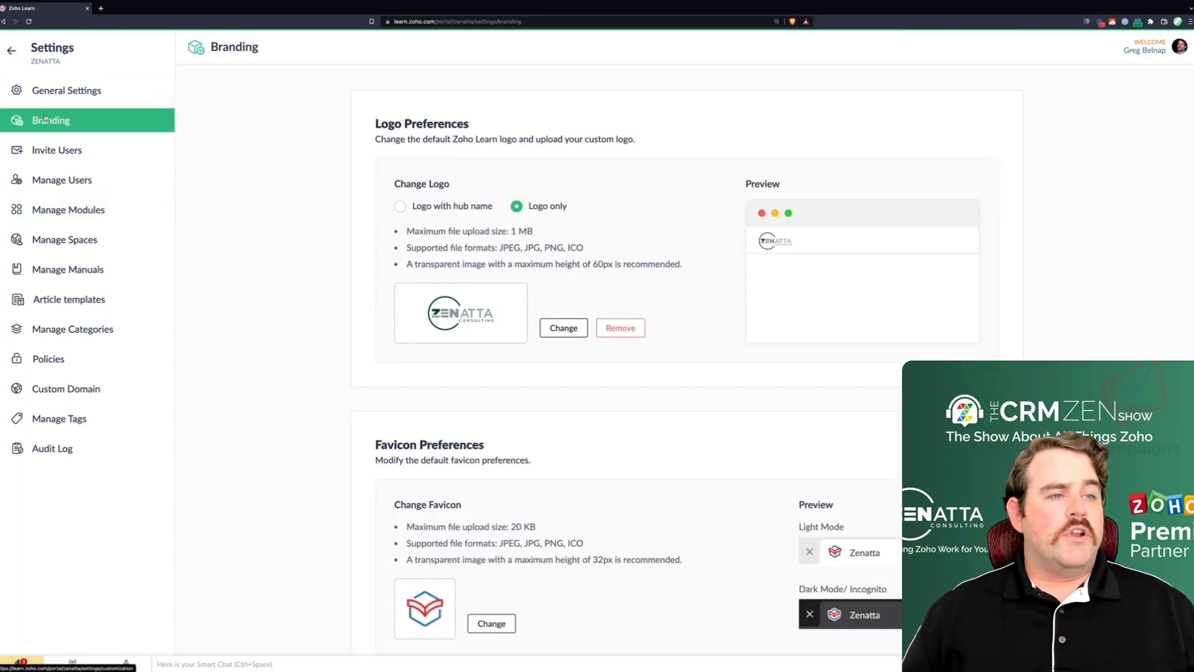
{"action": "scroll", "scroll_direction": "down", "scroll_amount": 3}
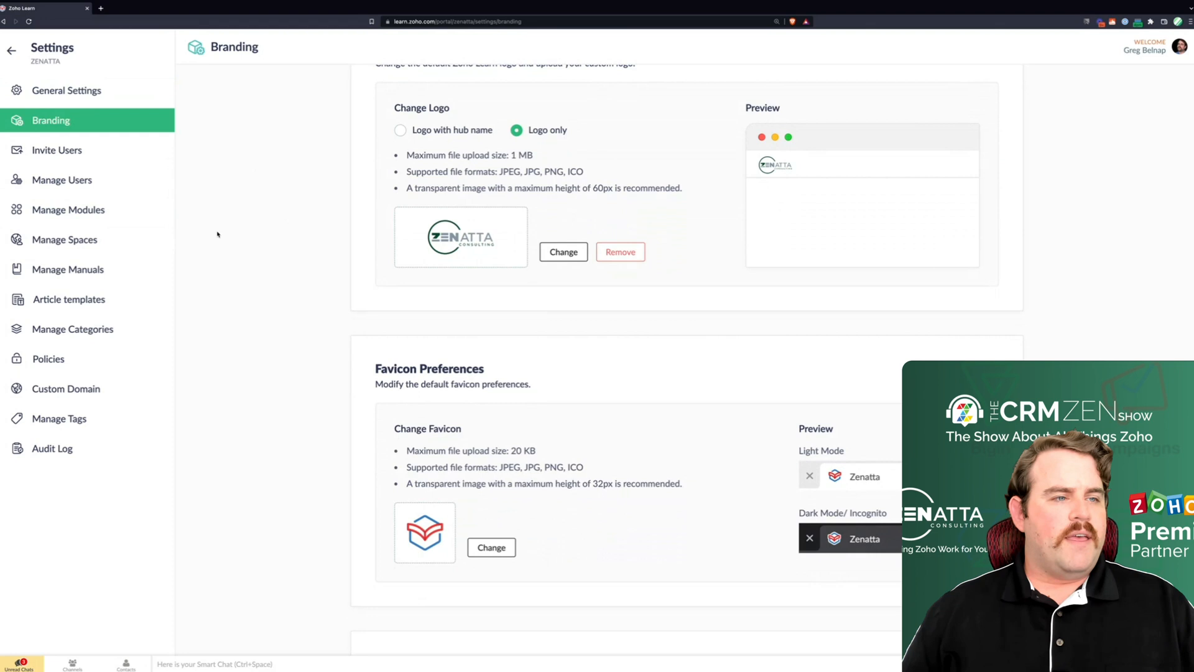
{"action": "left_click", "coordinate": [65, 388]}
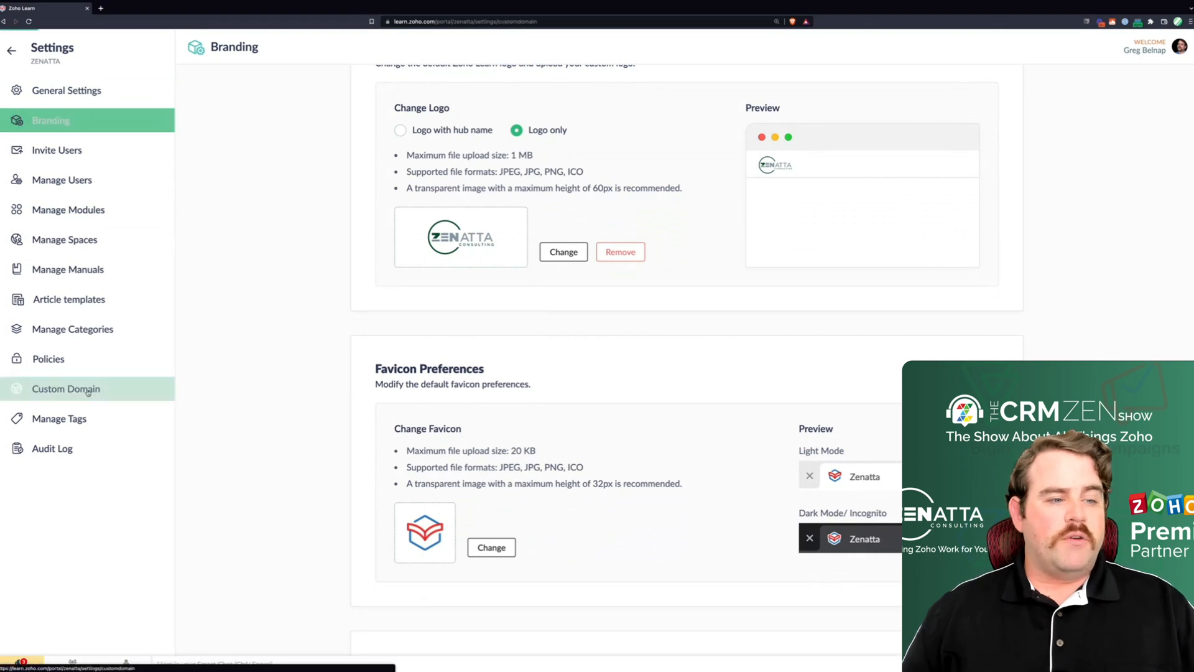
{"action": "left_click", "coordinate": [64, 388]}
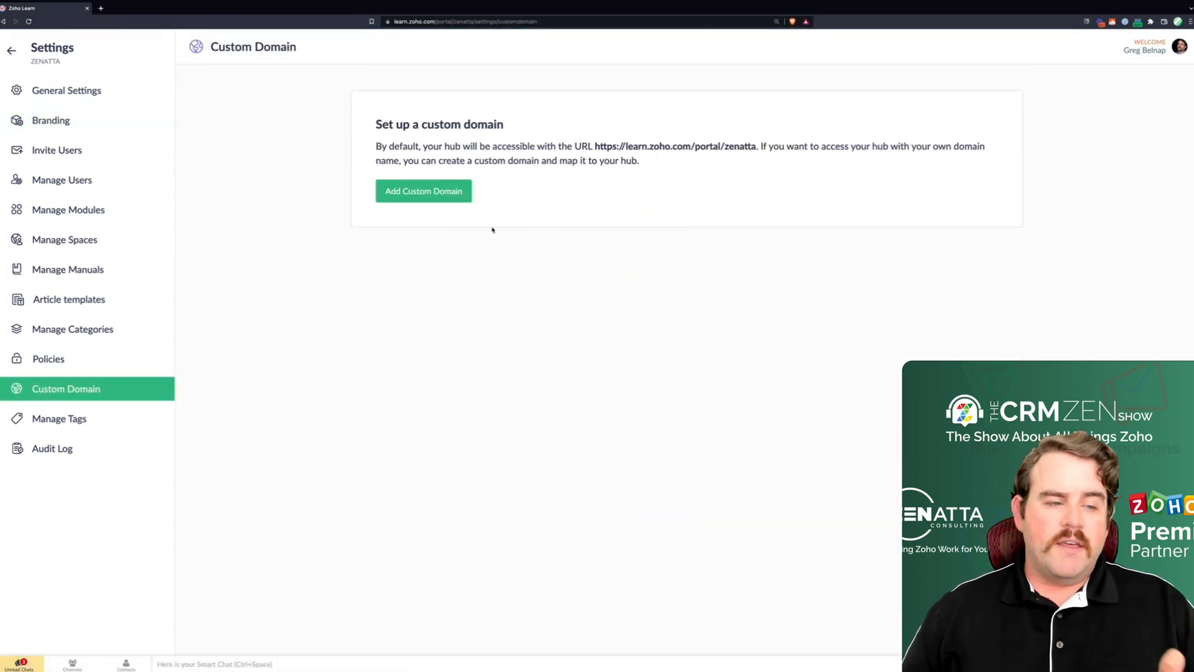
{"action": "mouse_move", "coordinate": [107, 326]}
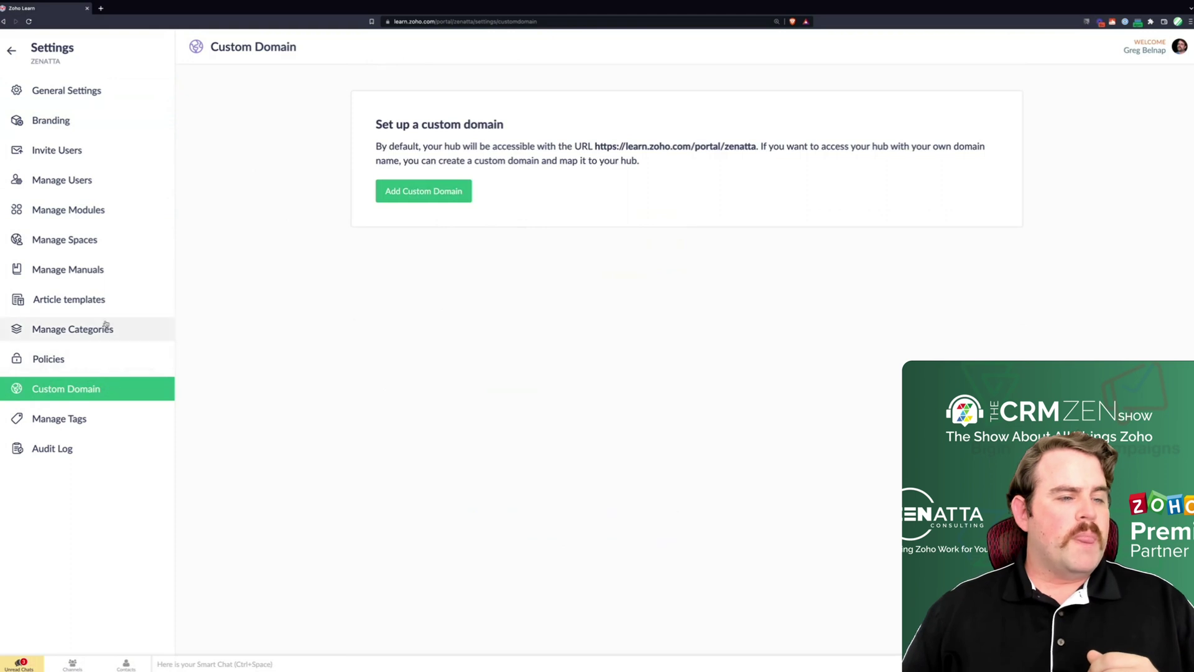
- Review Manage Categories and Article templates, then show Manage Tags with tags like sheets, deluge and data
{"action": "left_click", "coordinate": [73, 328]}
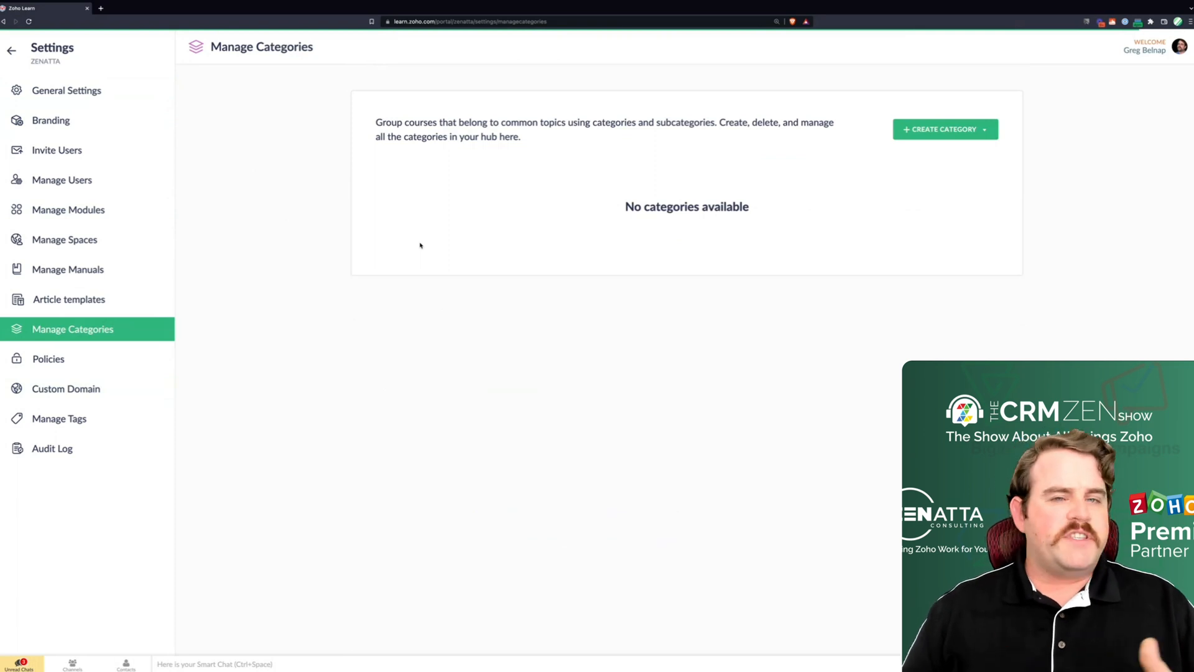
{"action": "left_click", "coordinate": [69, 298]}
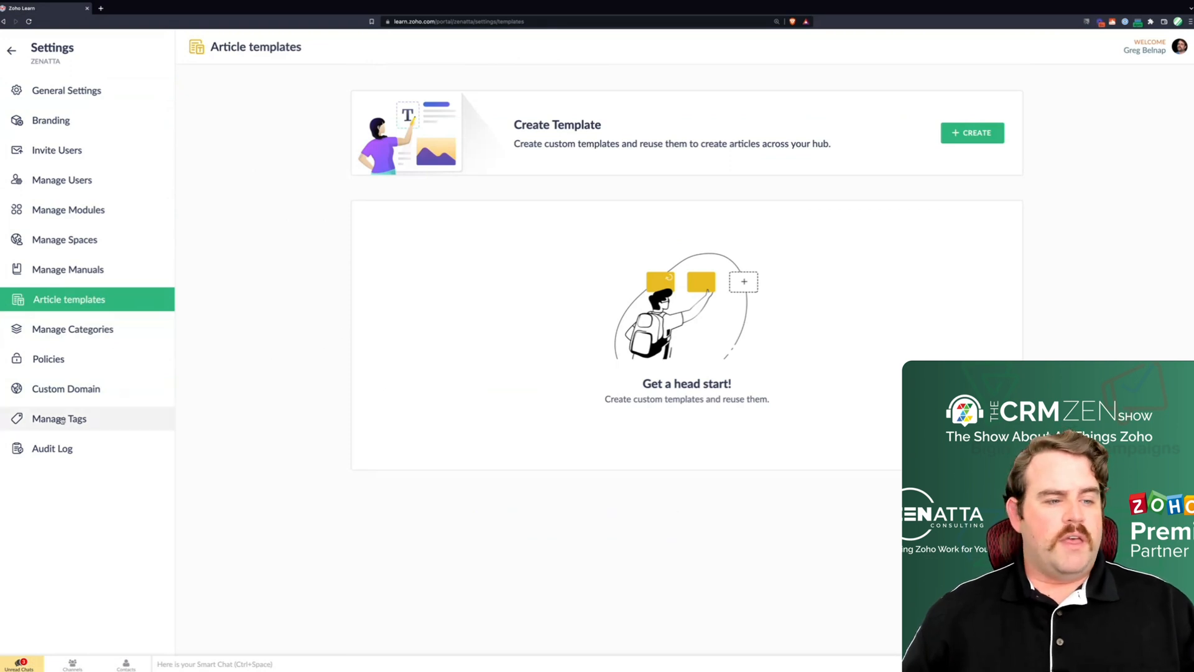
{"action": "left_click", "coordinate": [59, 418]}
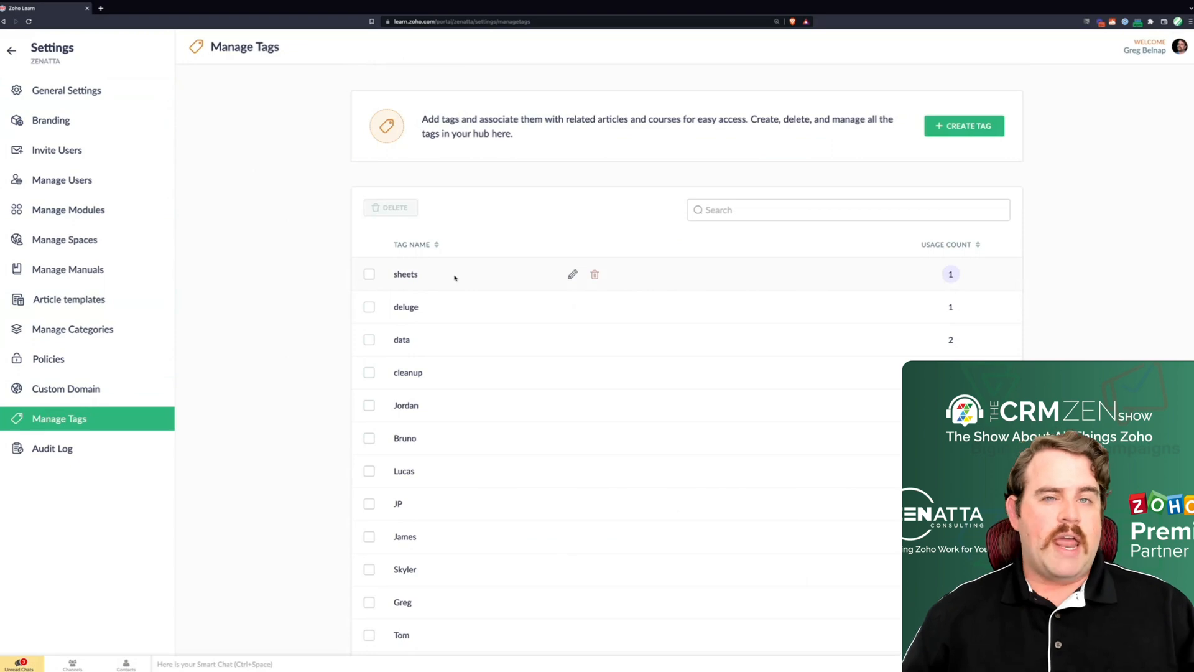
- Leave the settings and return to the hub's main page
{"action": "left_click", "coordinate": [52, 448]}
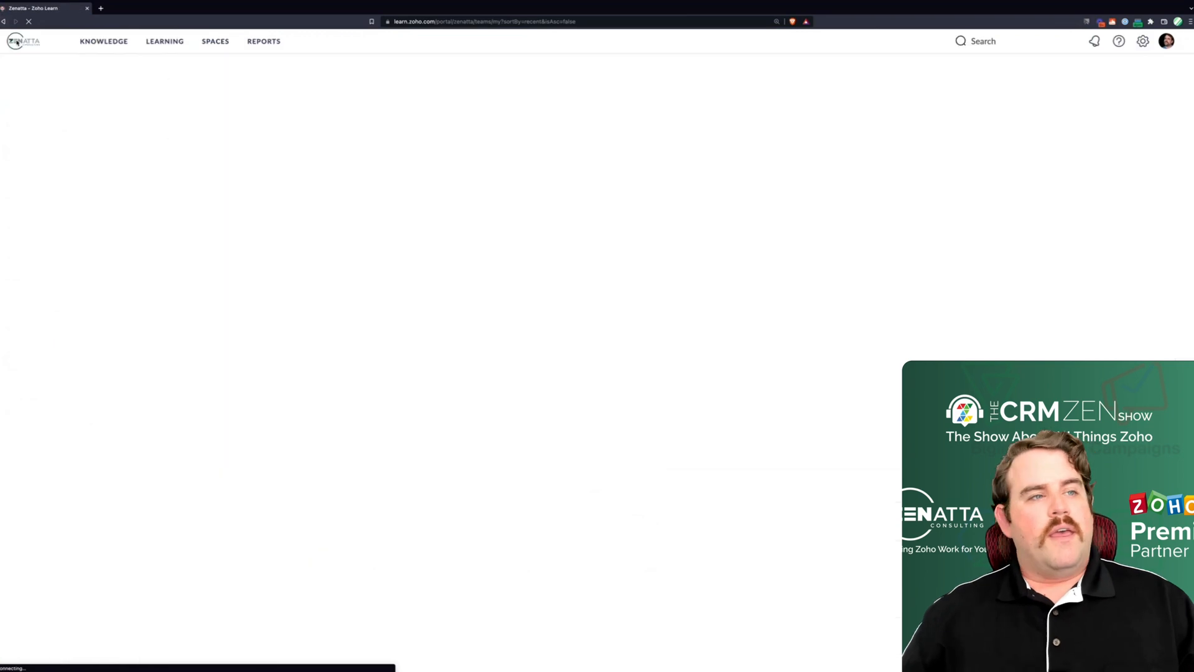
- Visit Spaces and Knowledge manuals, then return to the authored Learning courses list
{"action": "left_click", "coordinate": [214, 41]}
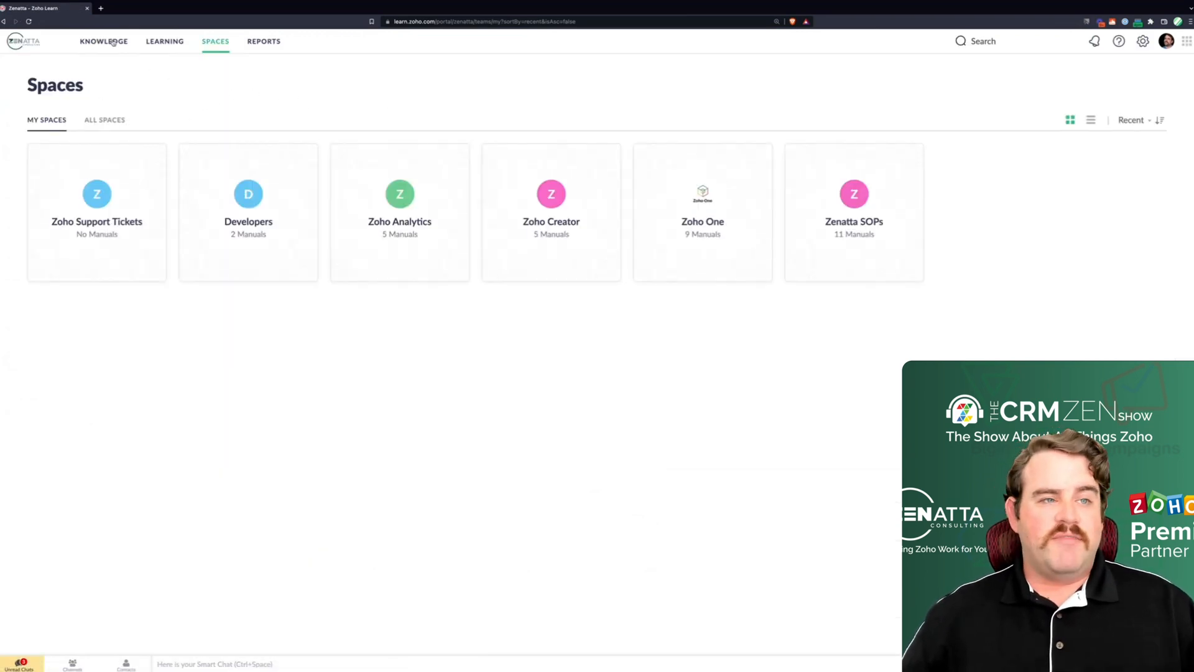
{"action": "left_click", "coordinate": [105, 41]}
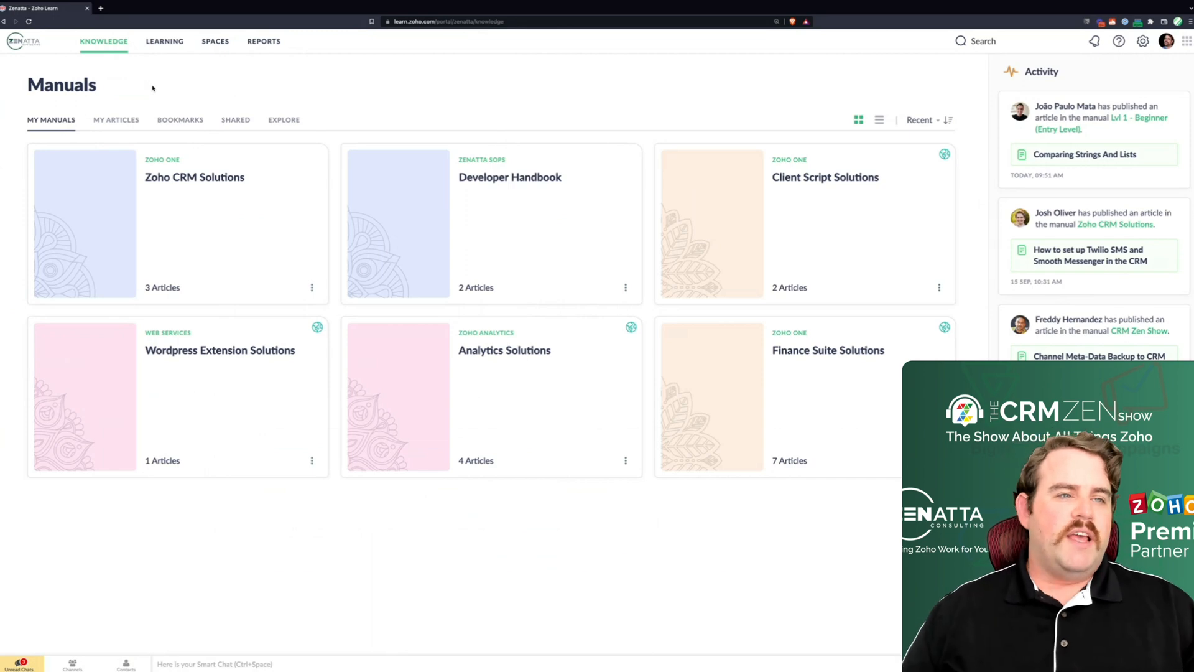
{"action": "left_click", "coordinate": [164, 41]}
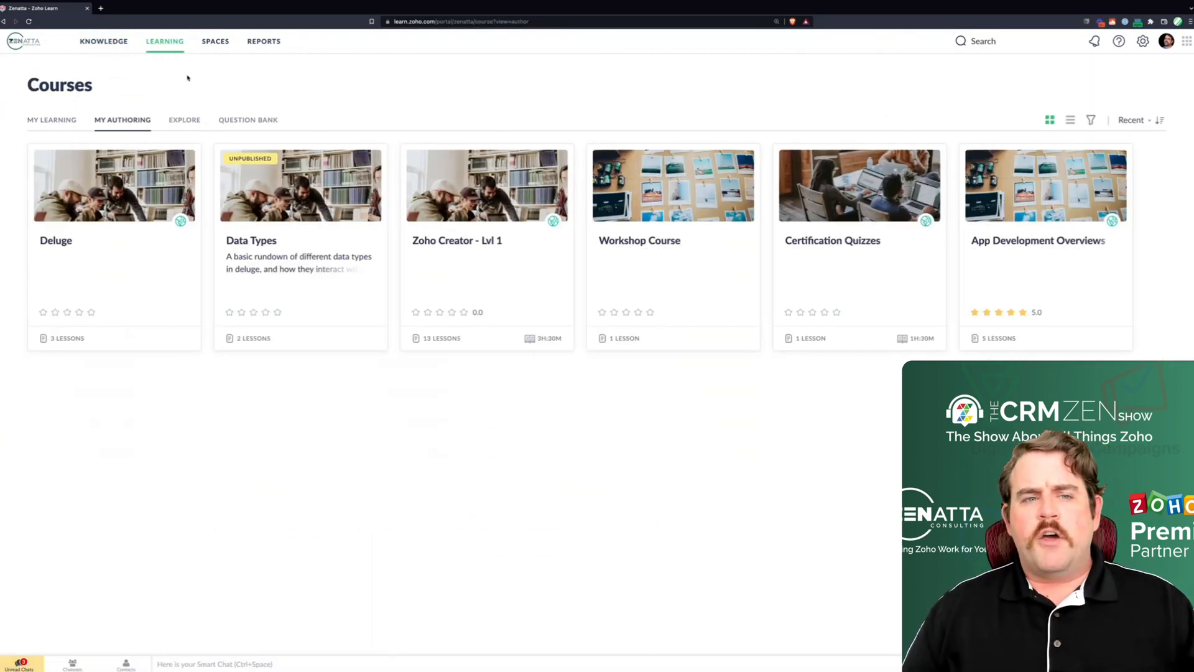
{"action": "mouse_move", "coordinate": [129, 60]}
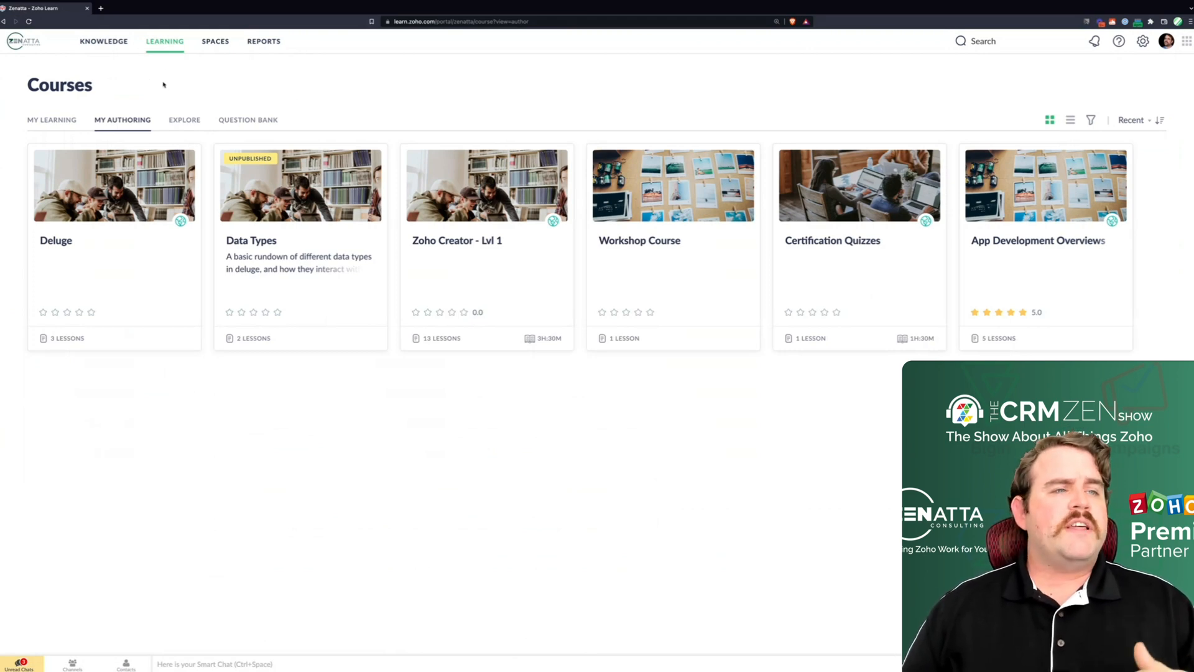
{"action": "mouse_move", "coordinate": [258, 101]}
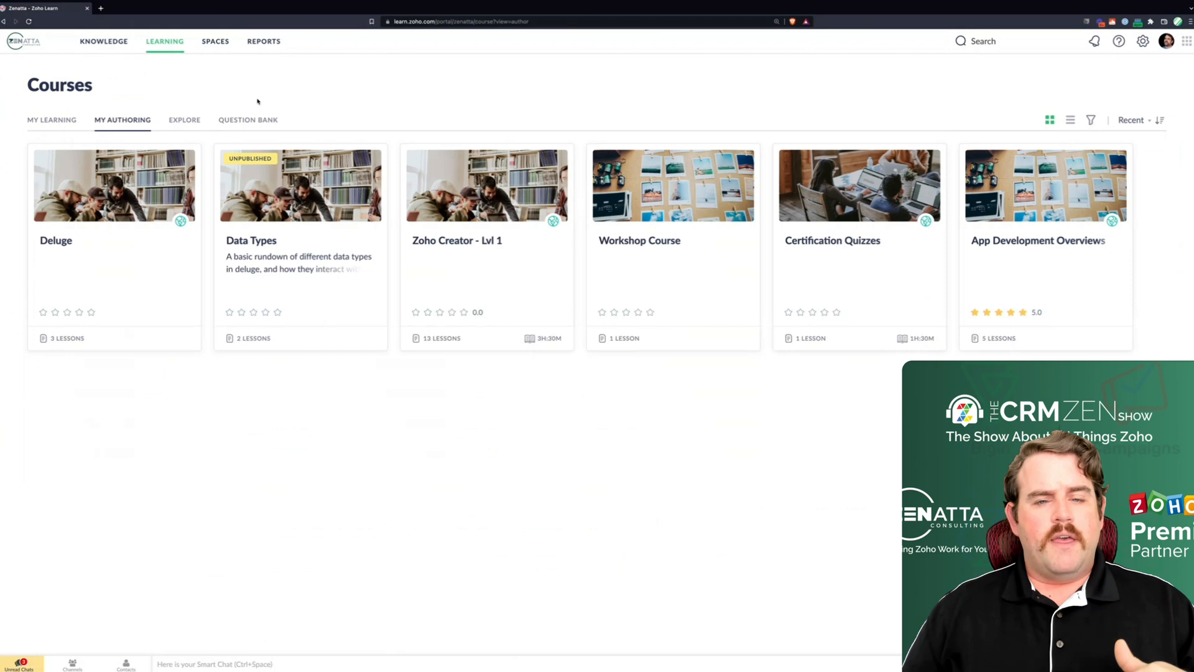